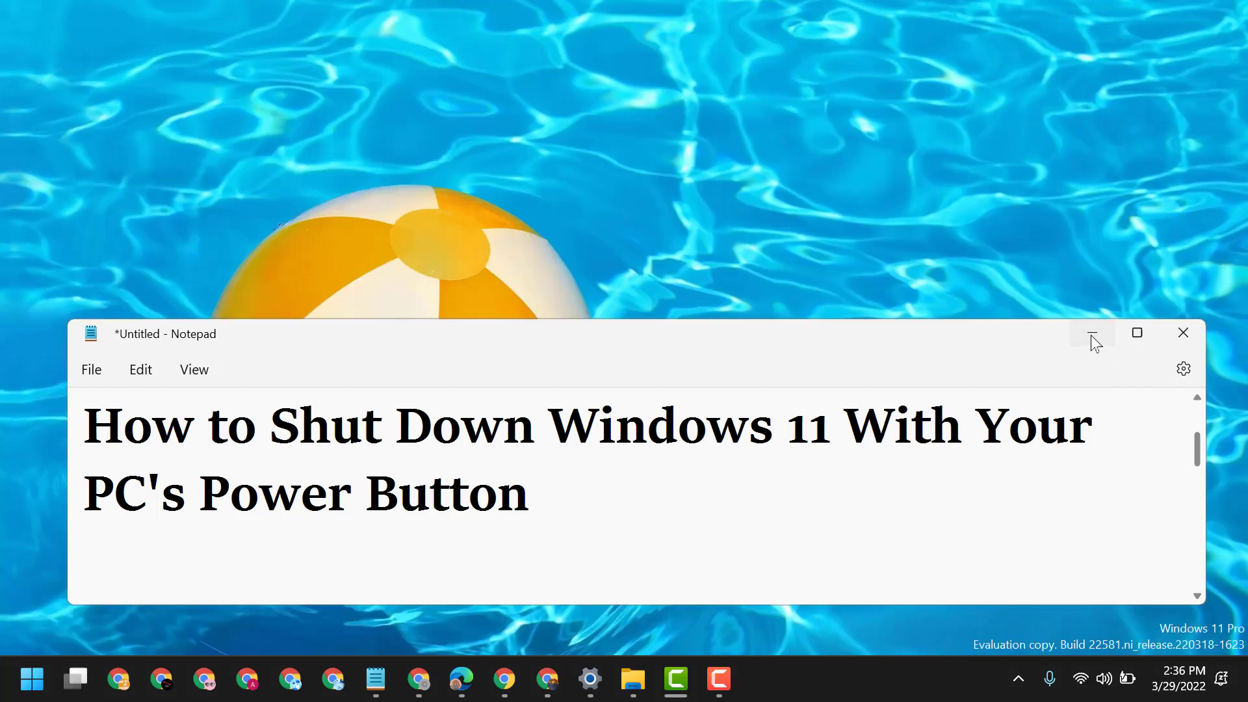
Minimize Notepad and search the Start menu for 'con' to open Control Panel.
click(31, 678)
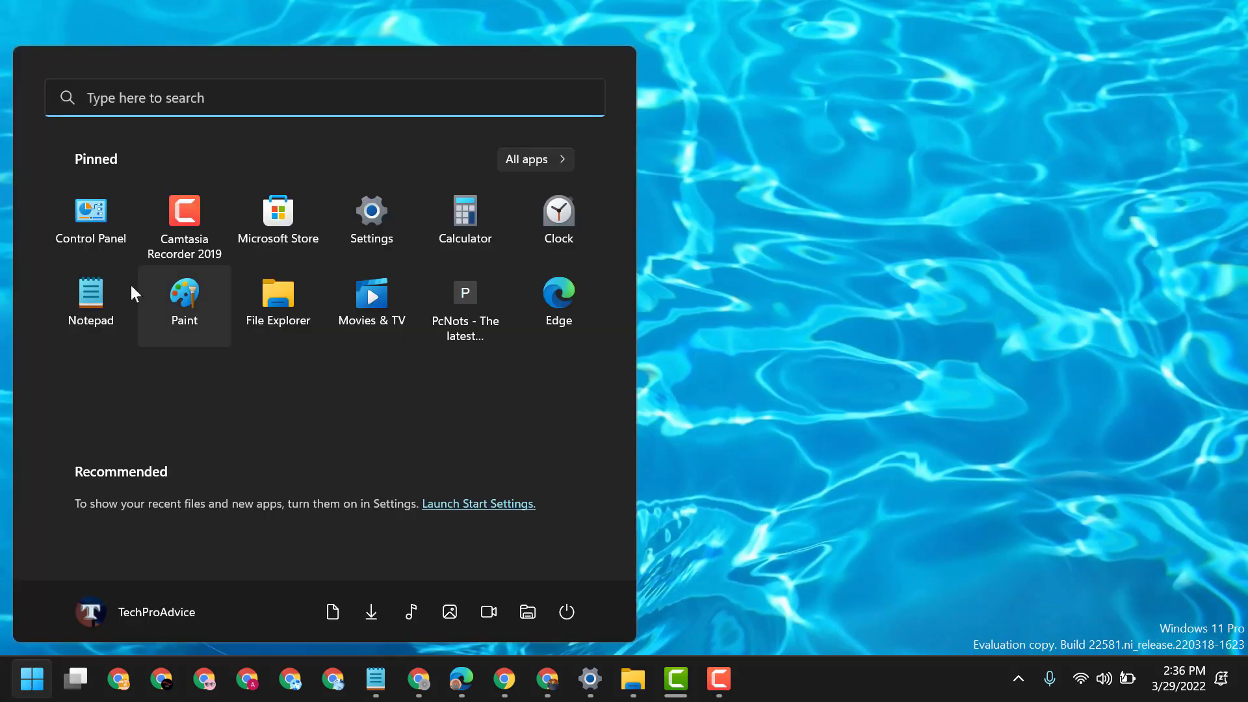
click(324, 97)
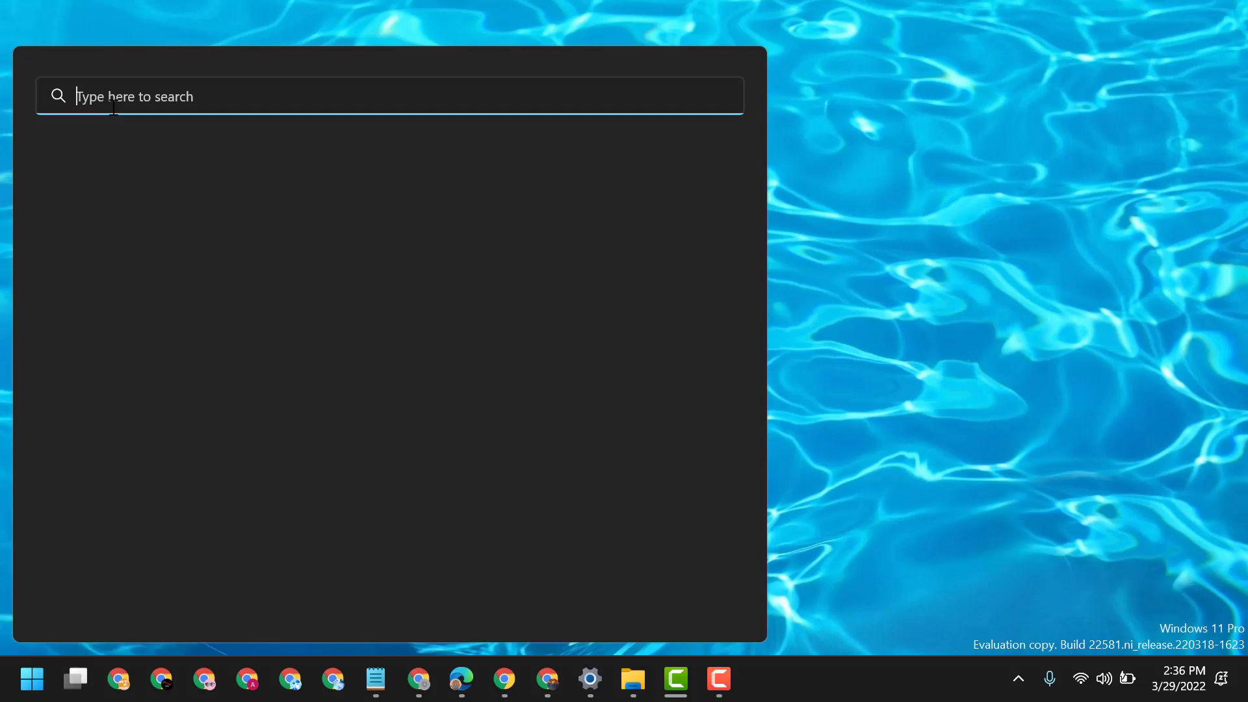
text(con)
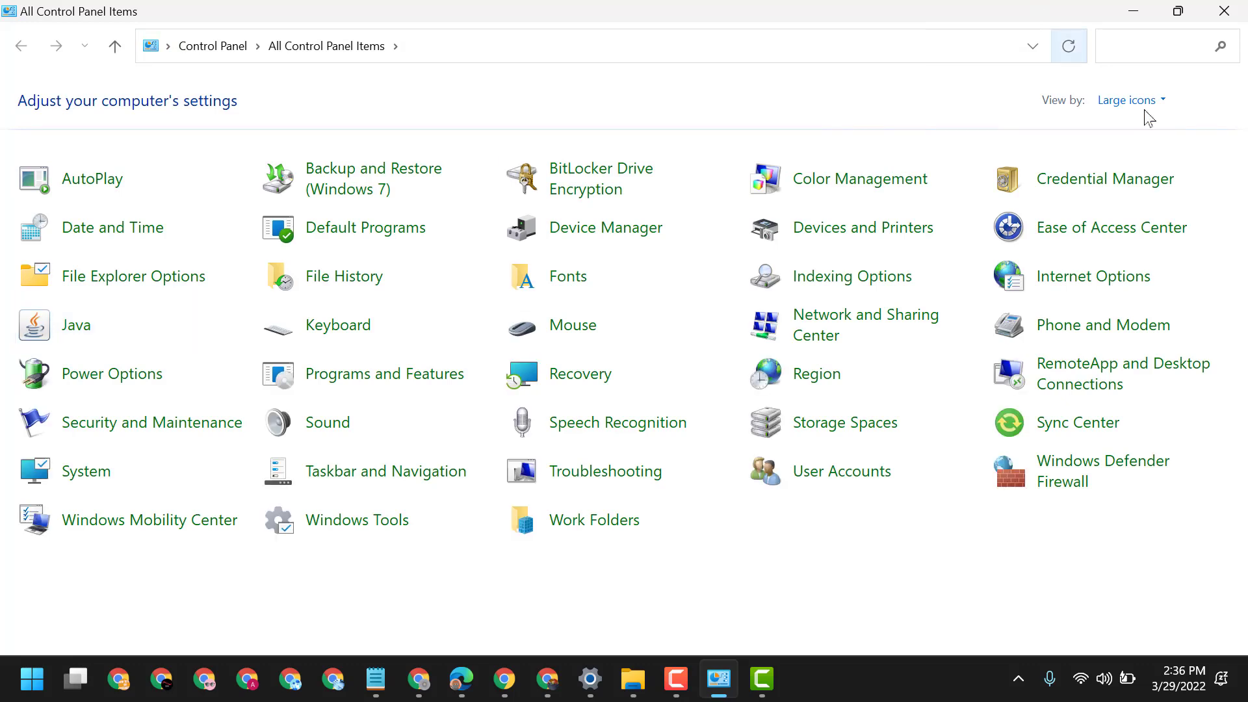
Keep Control Panel in Large icons view and open Power Options.
click(1127, 99)
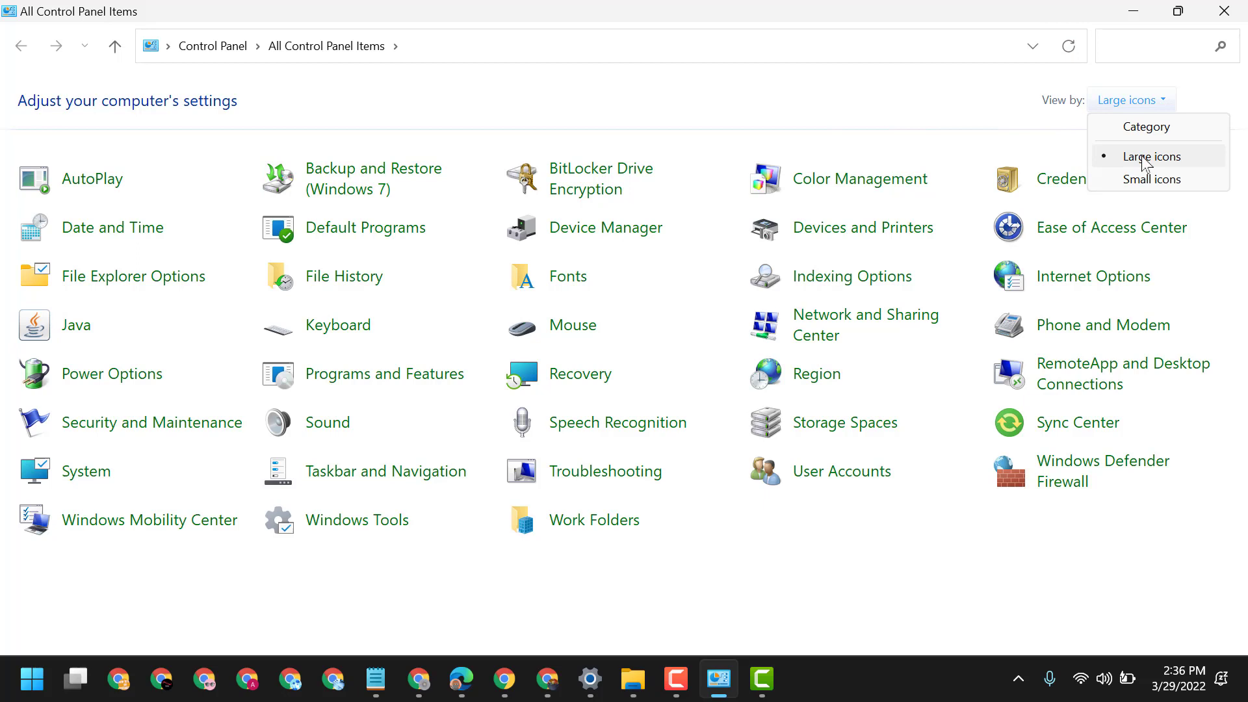
click(1154, 156)
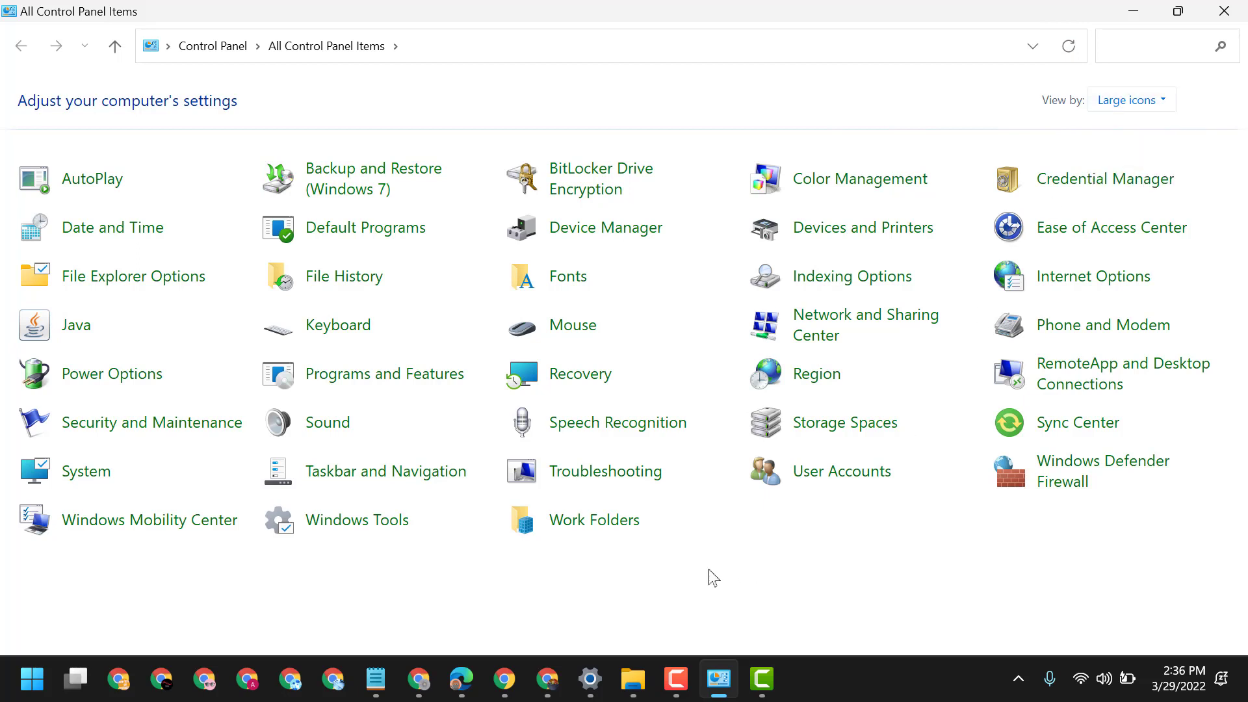
mouse_move(111, 374)
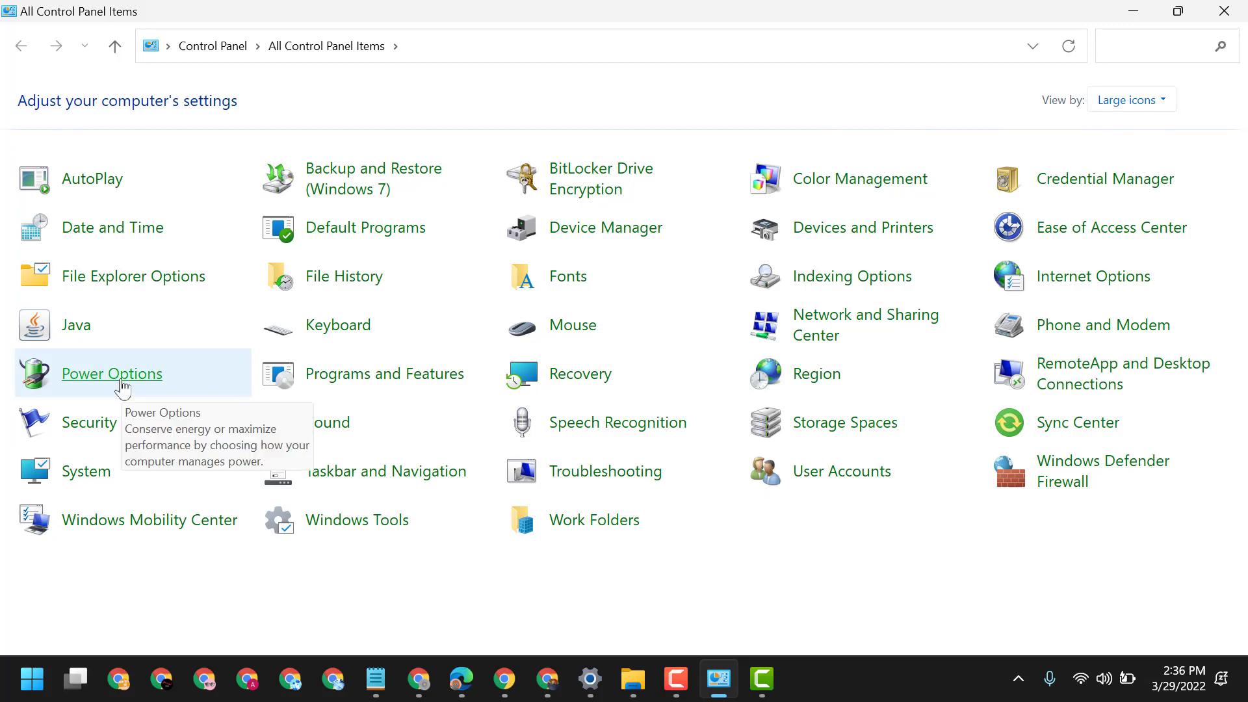
click(112, 373)
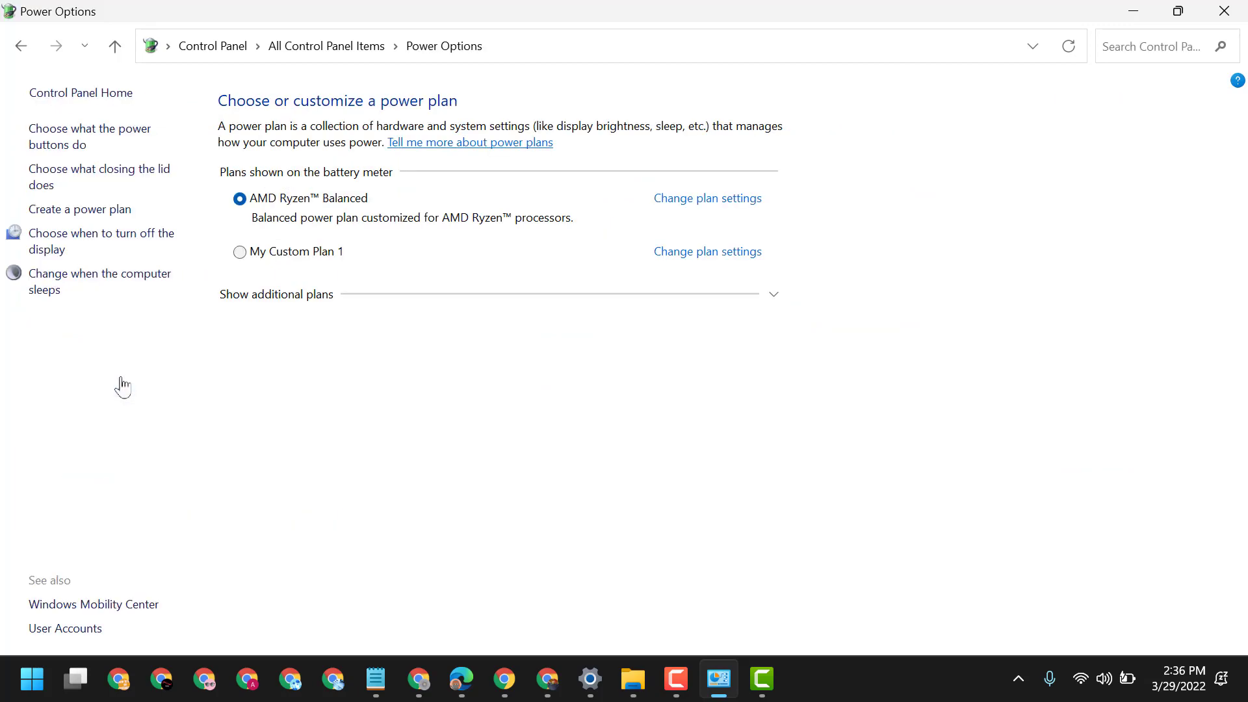
mouse_move(63, 174)
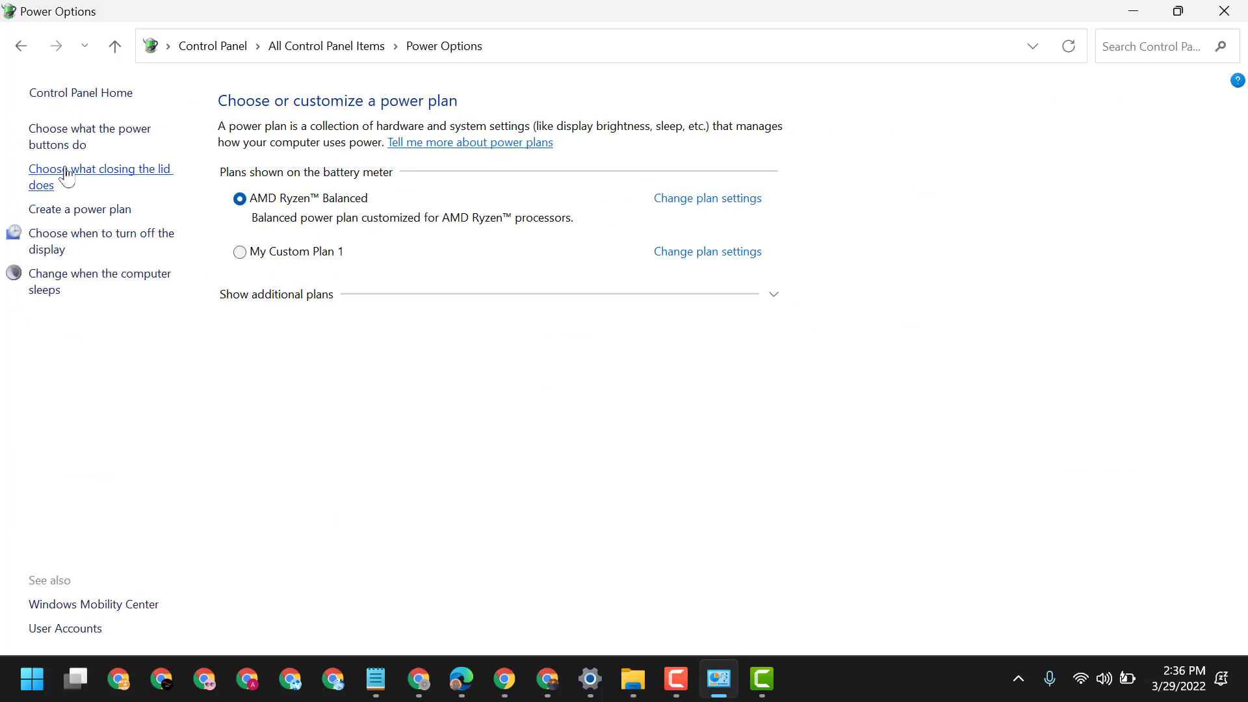
mouse_move(90, 136)
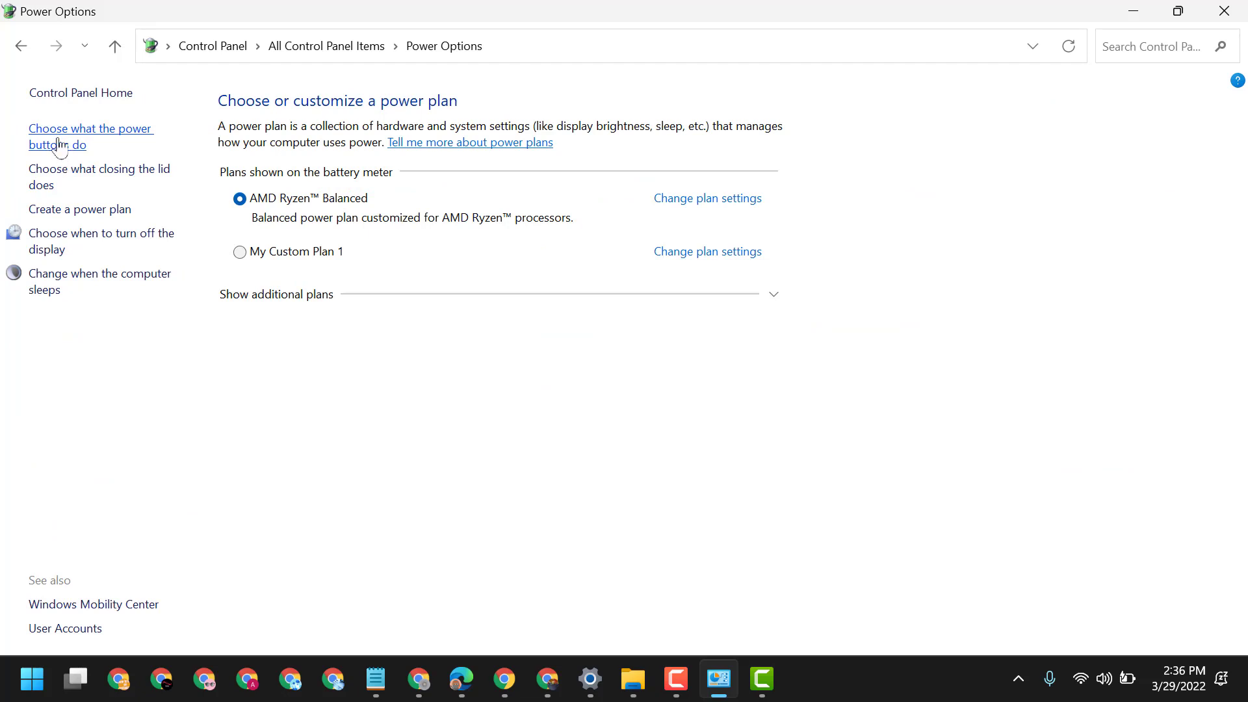
click(90, 135)
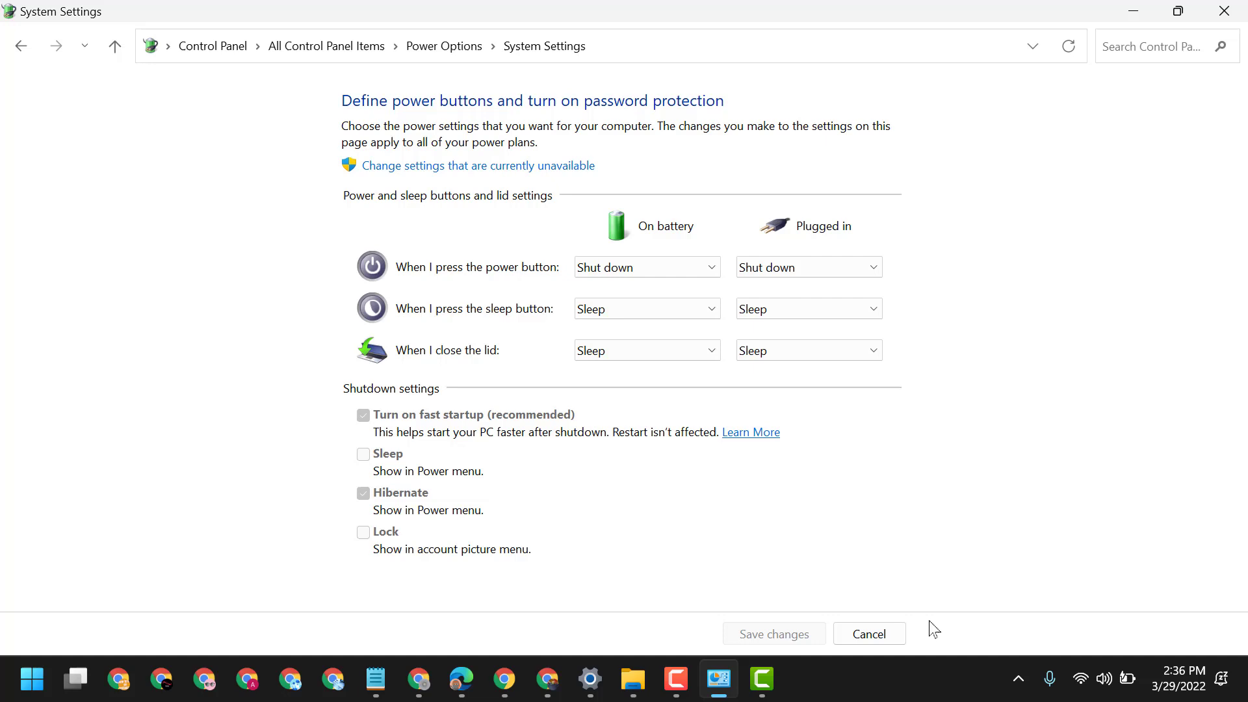
mouse_move(483, 277)
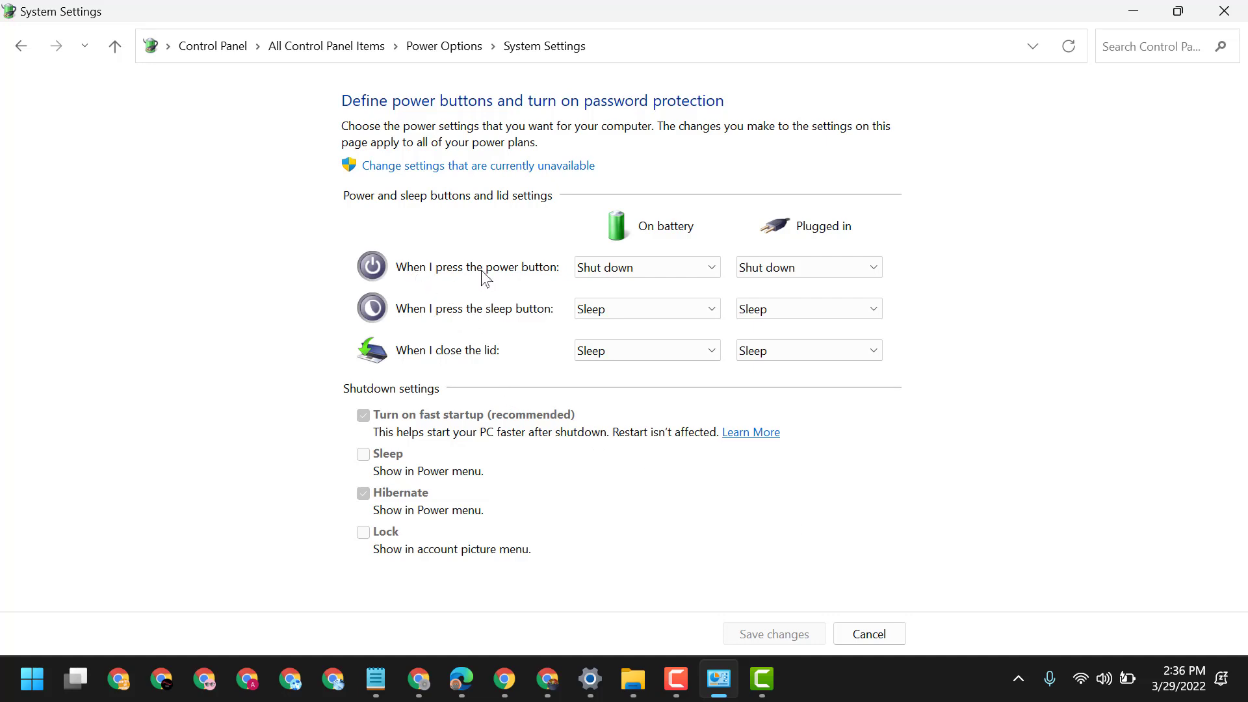
mouse_move(706, 281)
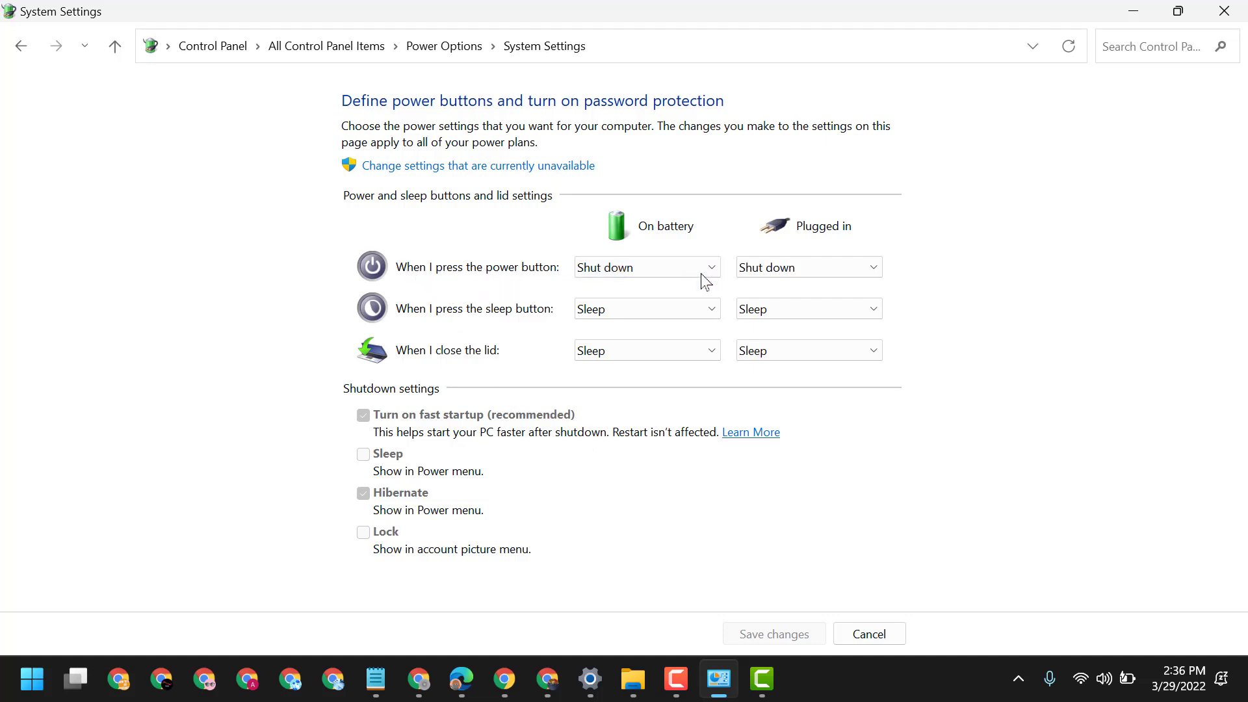
Leave the power button action as Shut down on battery and plugged in, and save changes.
click(645, 266)
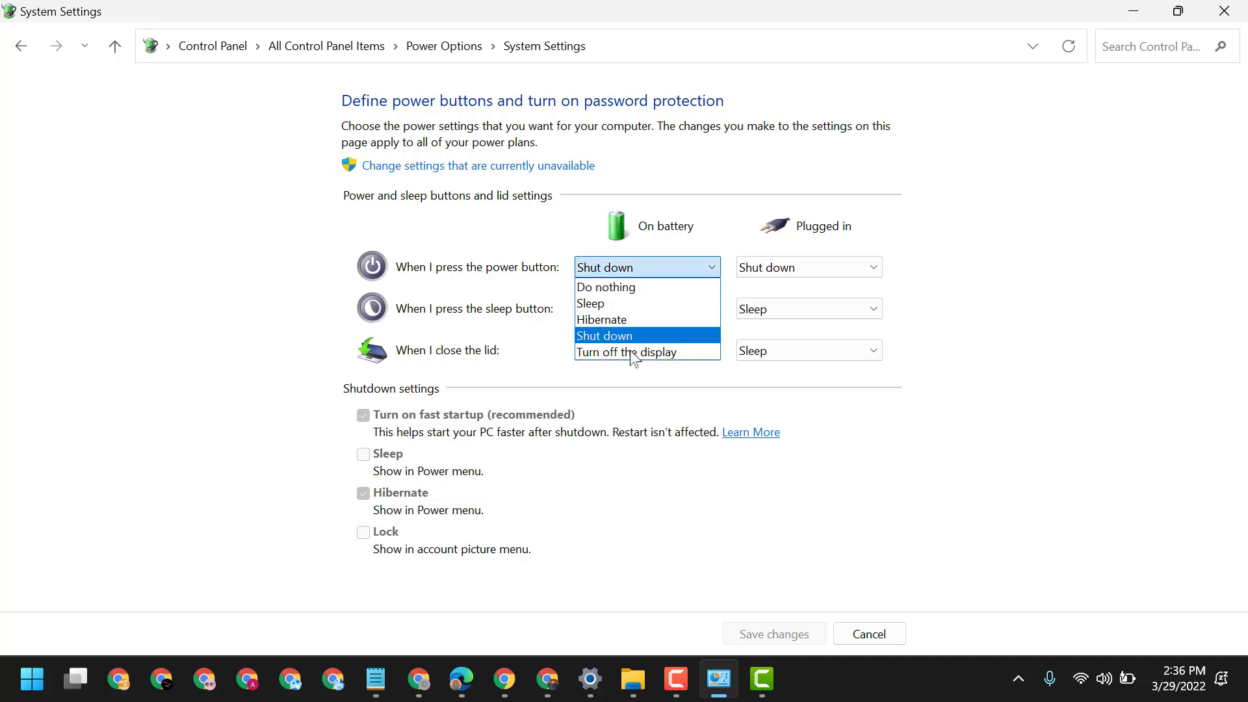
mouse_move(611, 338)
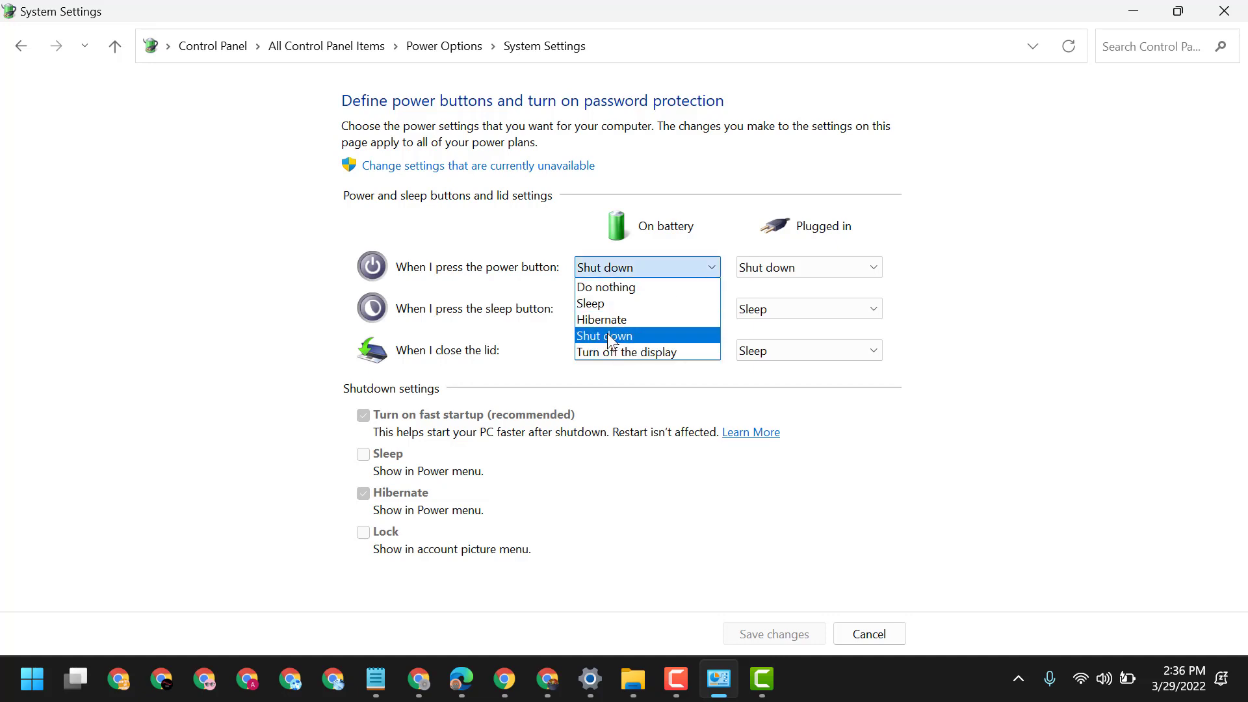
mouse_move(603, 303)
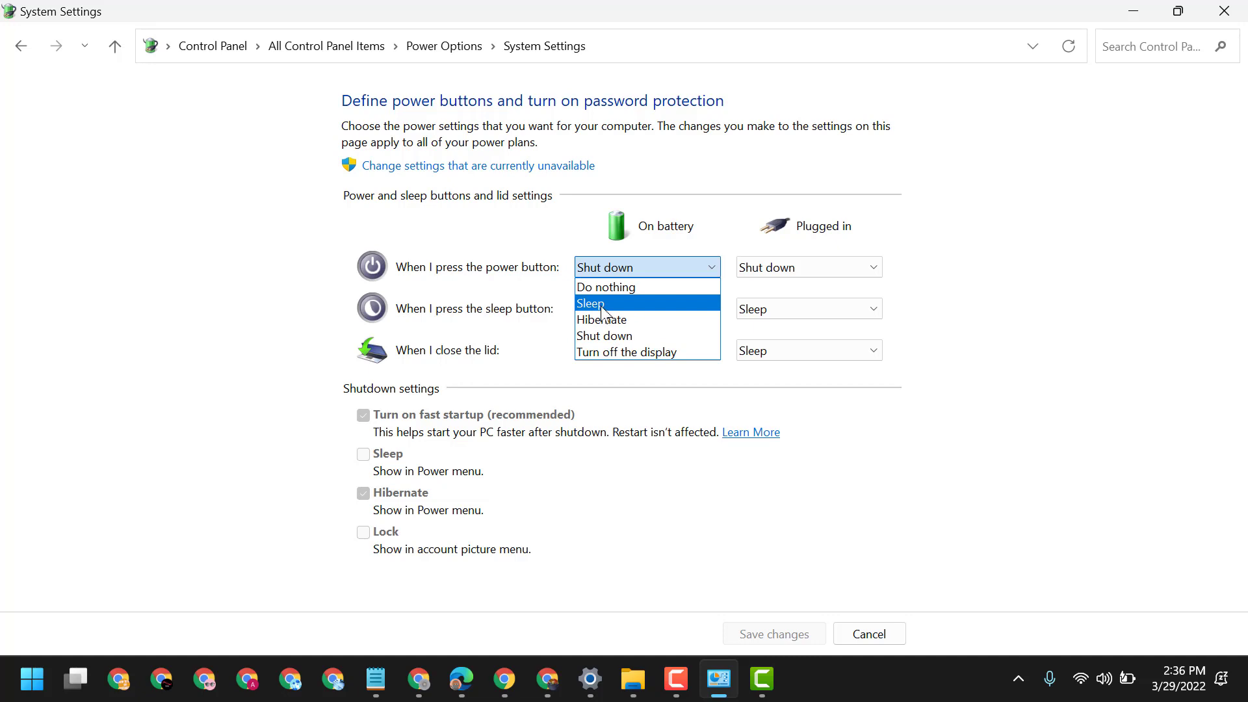
mouse_move(605, 335)
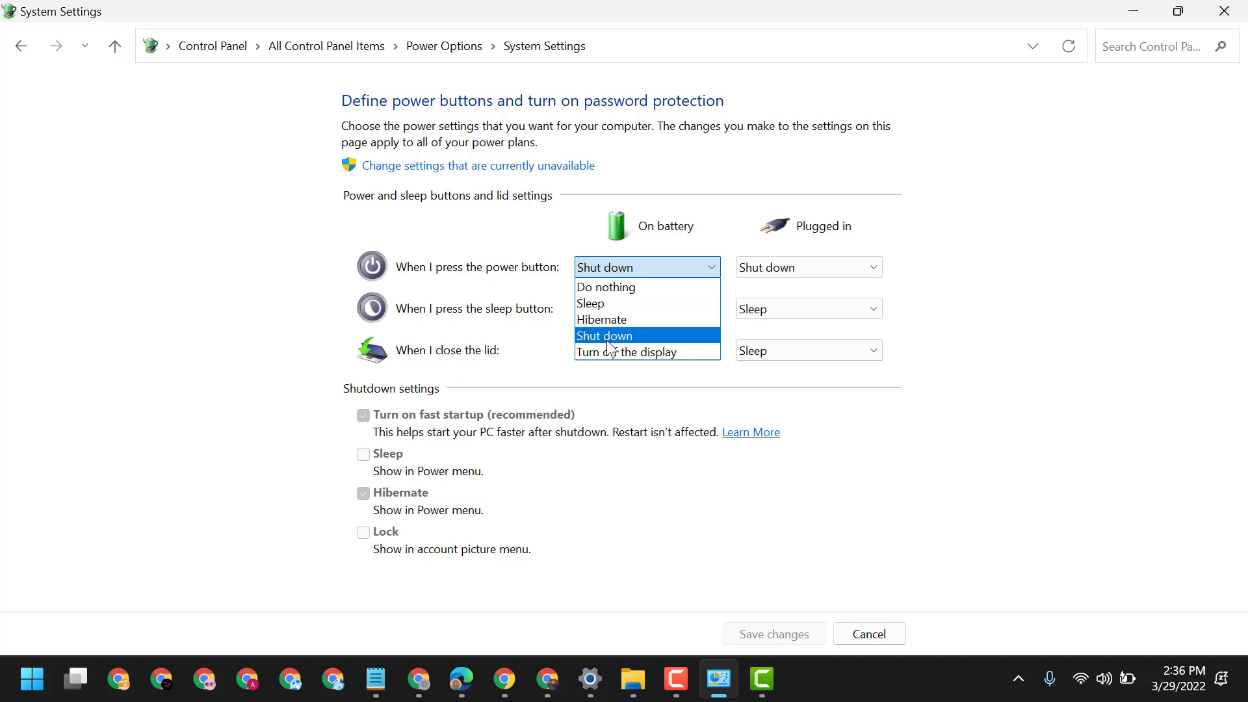
mouse_move(765, 247)
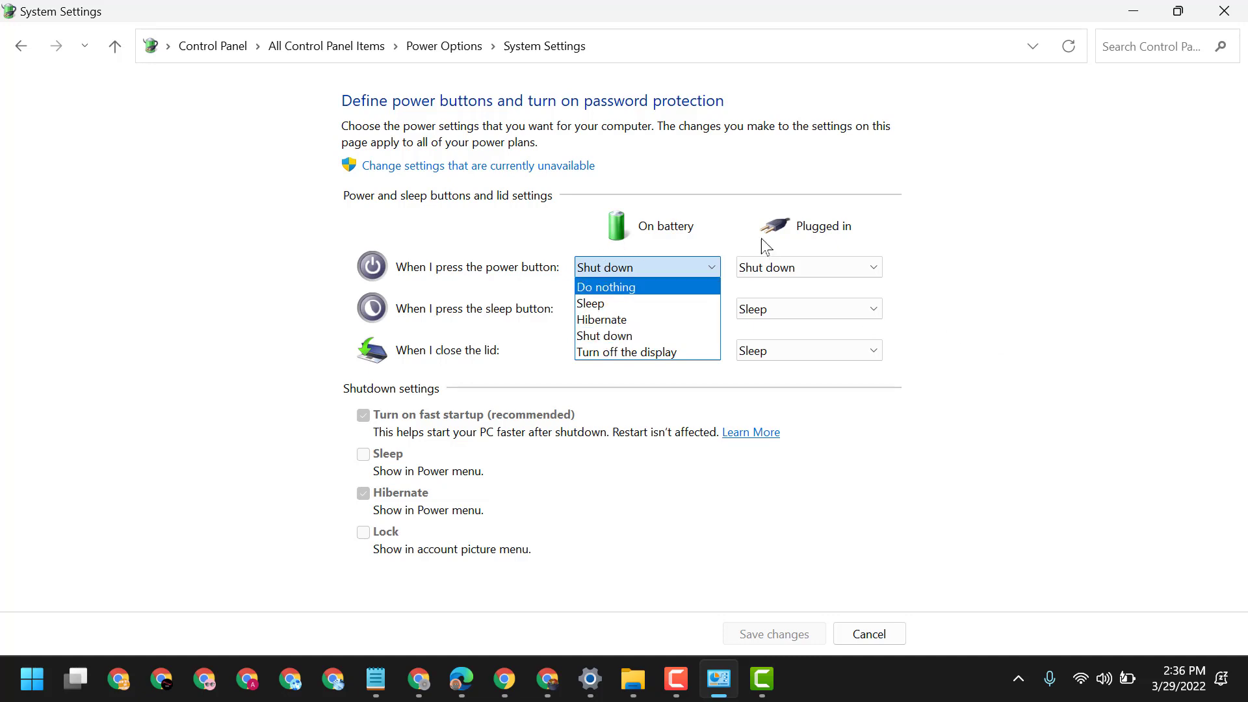
click(808, 267)
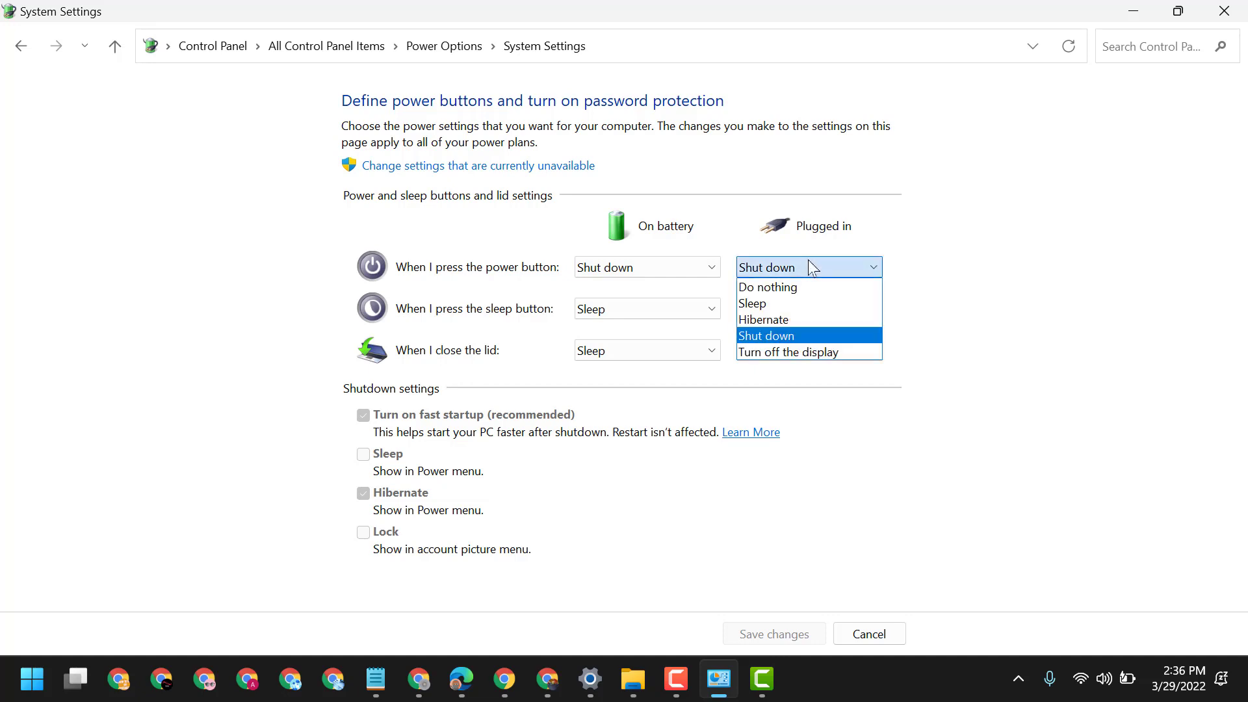
mouse_move(755, 343)
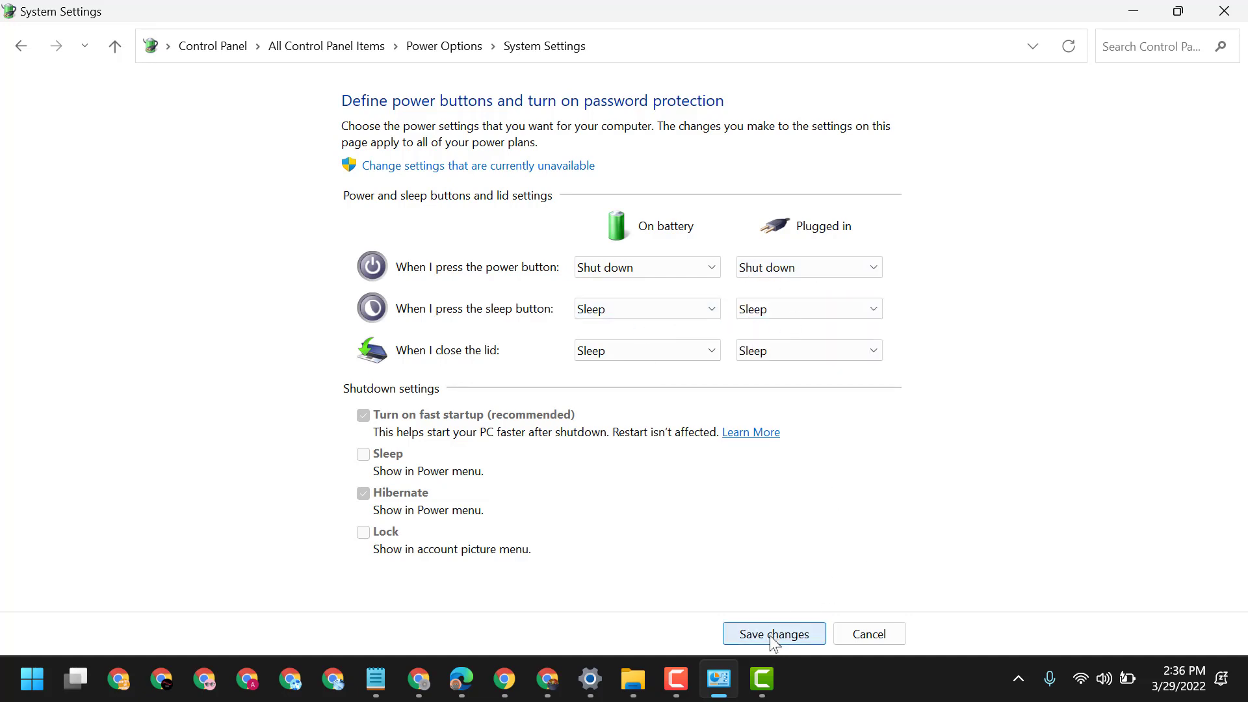
click(773, 634)
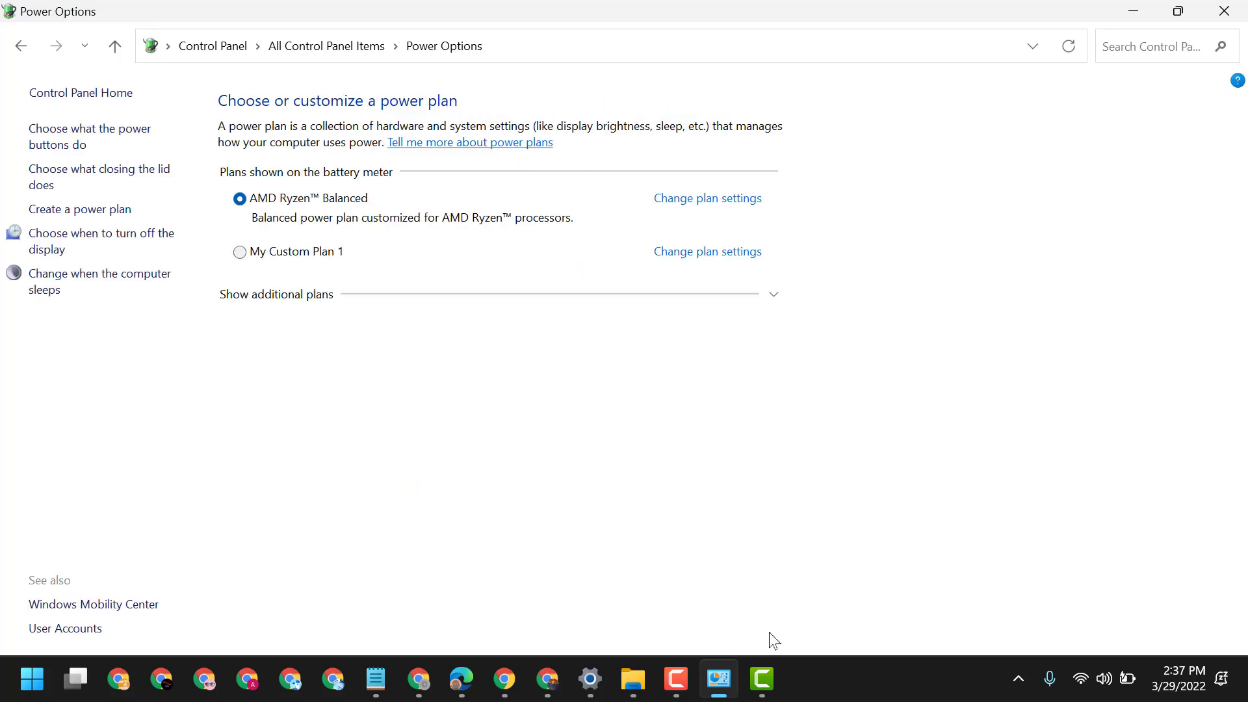
mouse_move(1228, 11)
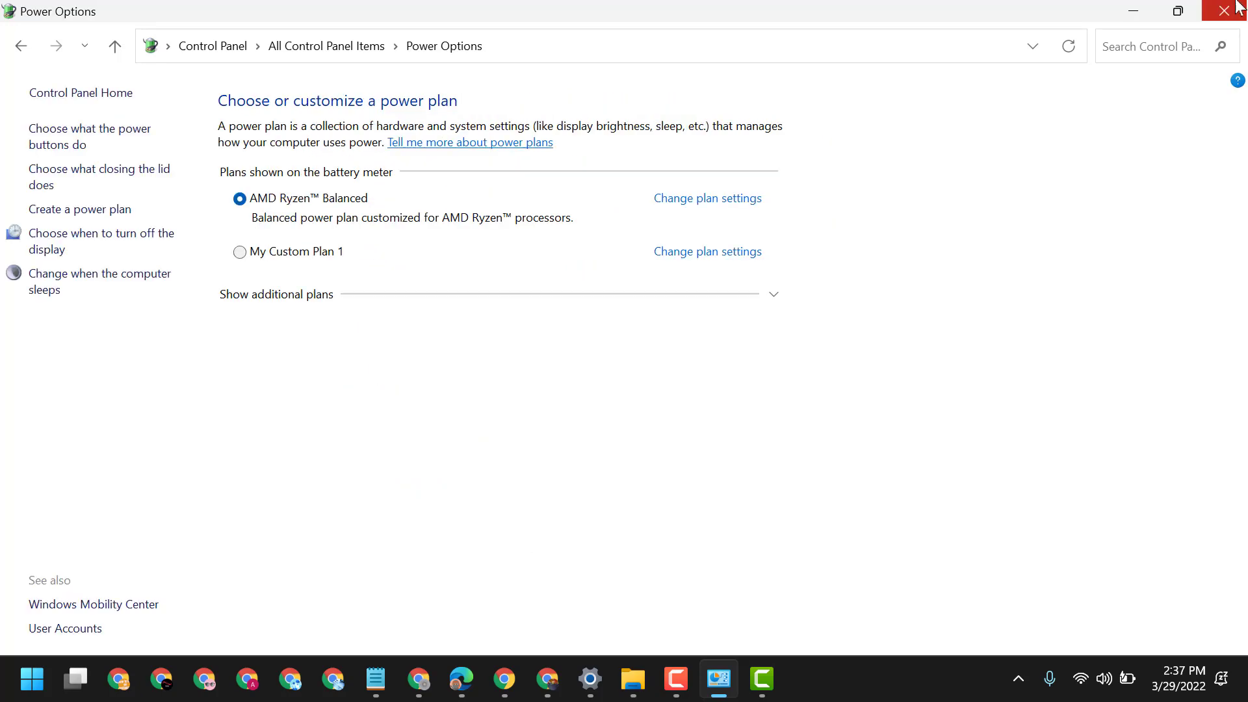